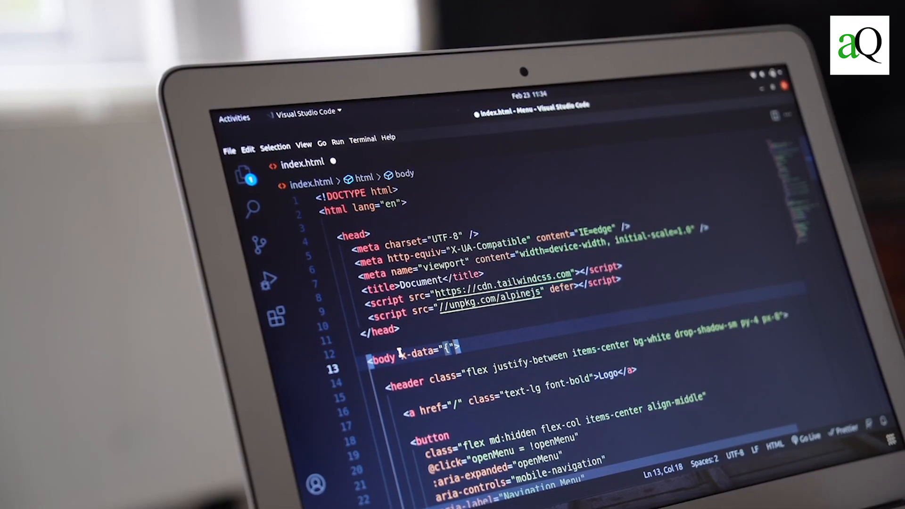
pyautogui.write('open')
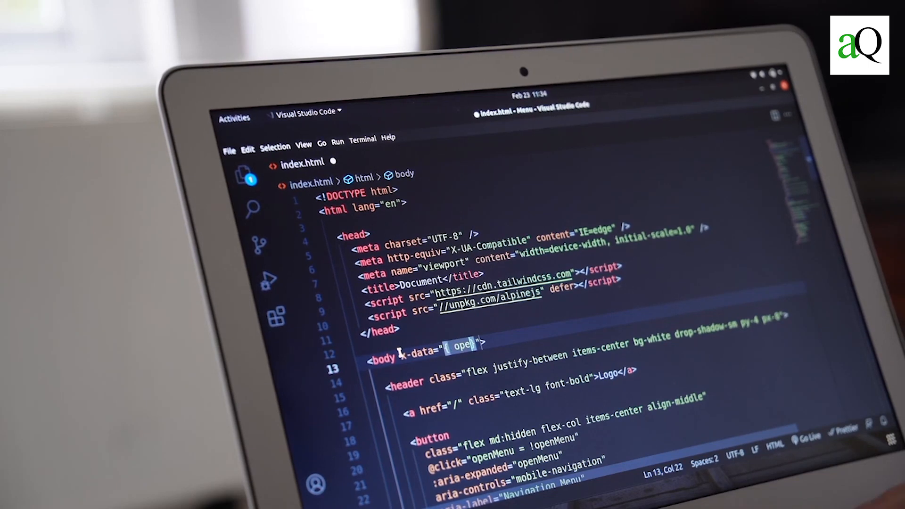
pyautogui.write('open:false')
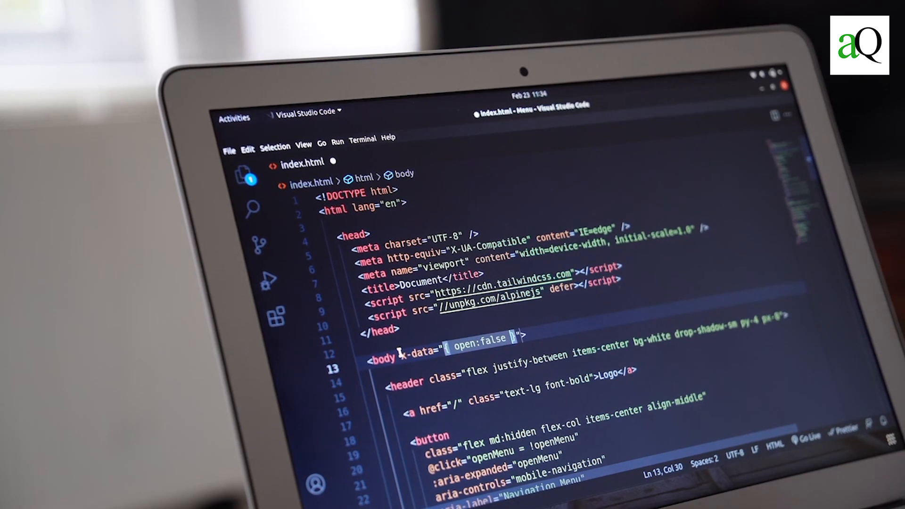